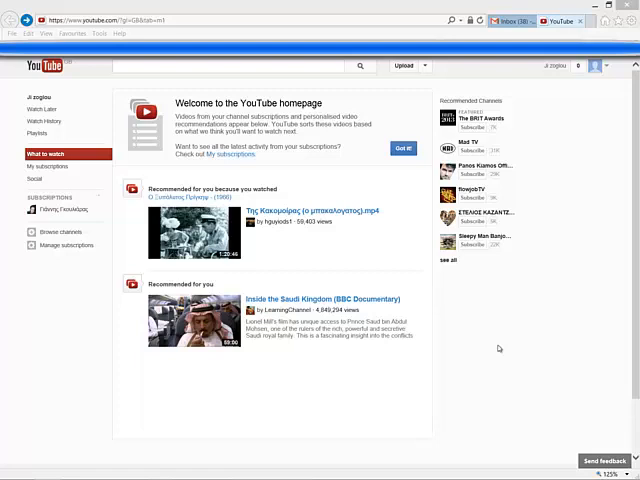
pyautogui.moveTo(520, 368)
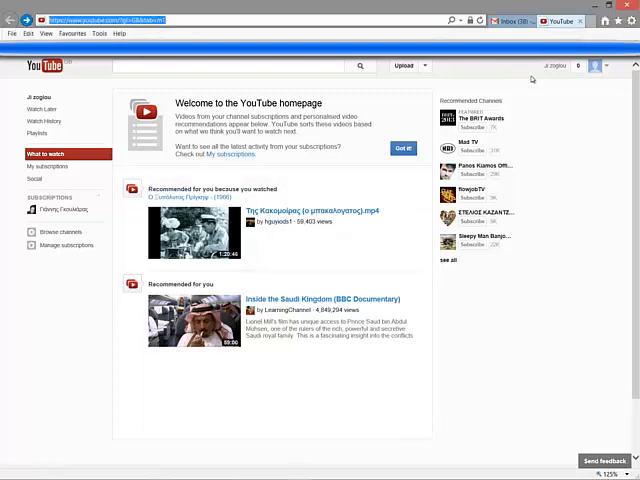
pyautogui.moveTo(548, 80)
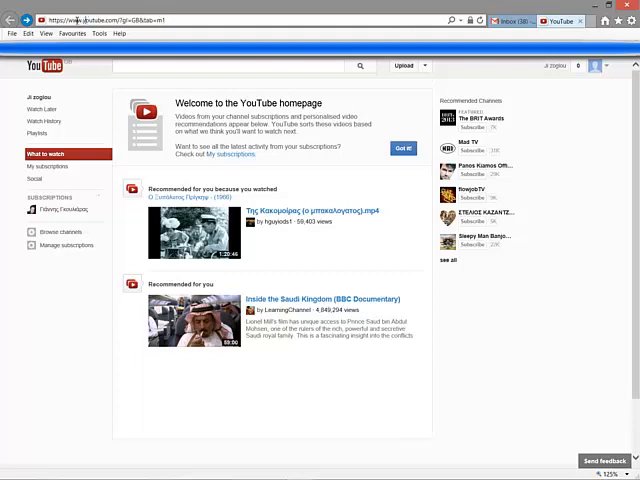
# Step: Load the Google Website Translator page in Internet Explorer from the YouTube homepage
pyautogui.click(150, 18)
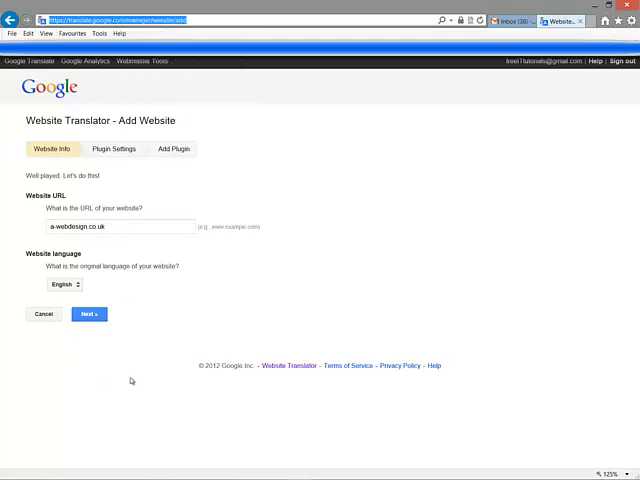
# Step: Add the English website, keep all languages with inline display, and get the translator code
pyautogui.click(120, 226)
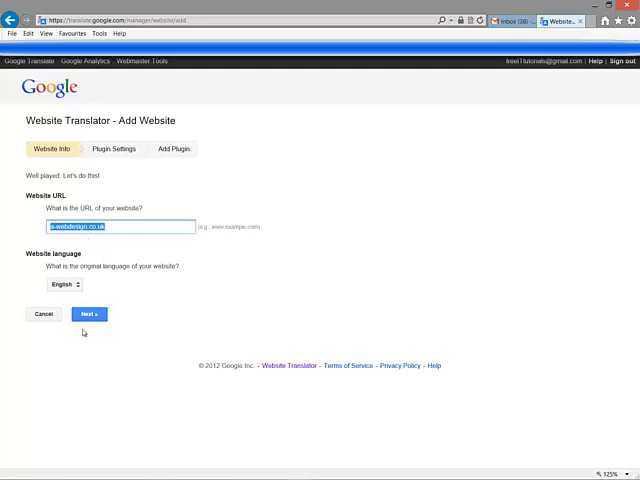
pyautogui.click(88, 314)
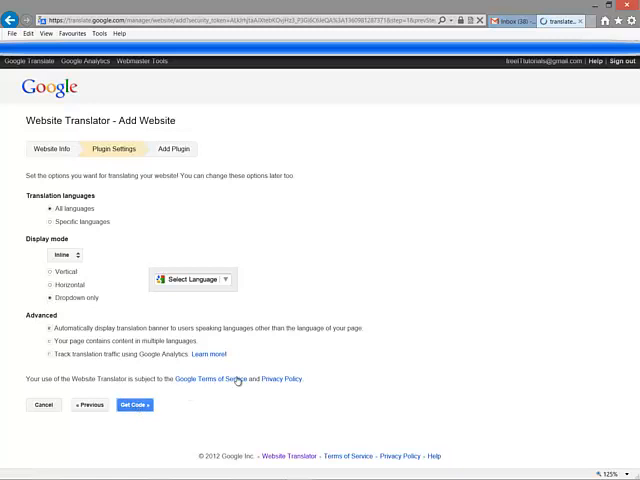
pyautogui.click(132, 404)
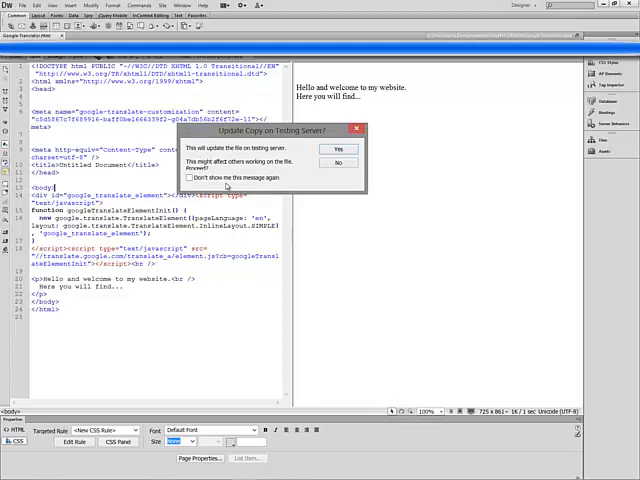
# Step: Preview the welcome page with the translate code, updating the testing-server copy and dependent files
pyautogui.click(342, 148)
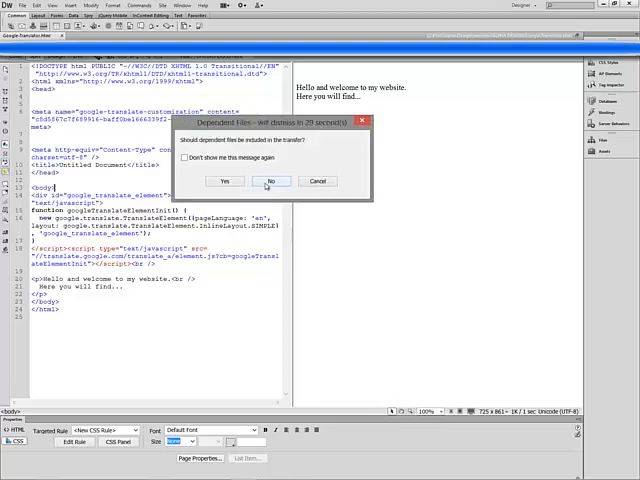
pyautogui.click(272, 180)
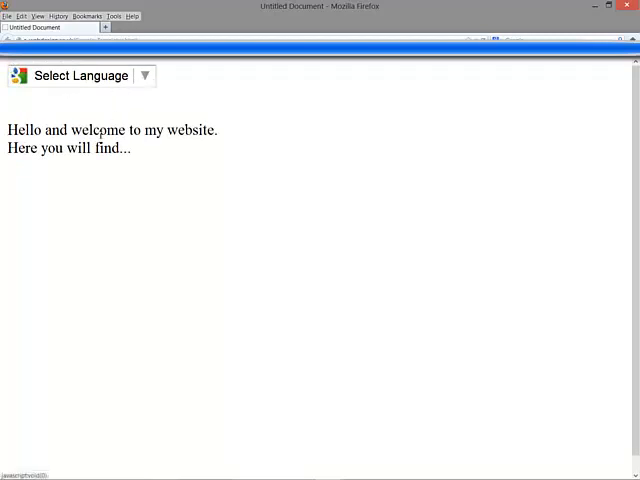
# Step: Translate the welcome text into Greek via the Select Language widget and select the result
pyautogui.moveTo(8, 130); pyautogui.dragTo(130, 148)
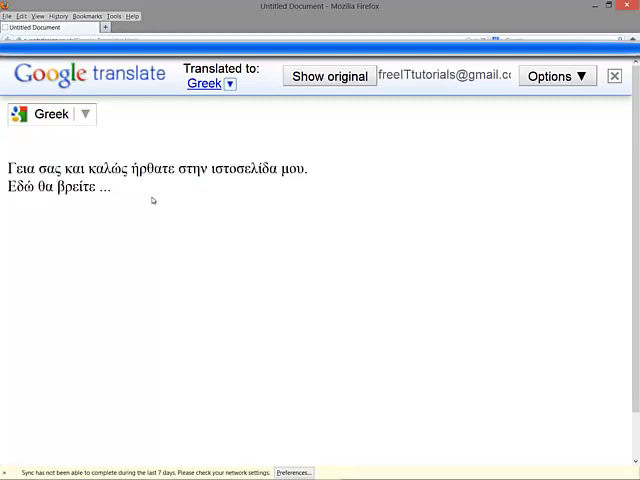
pyautogui.moveTo(10, 168); pyautogui.dragTo(112, 186)
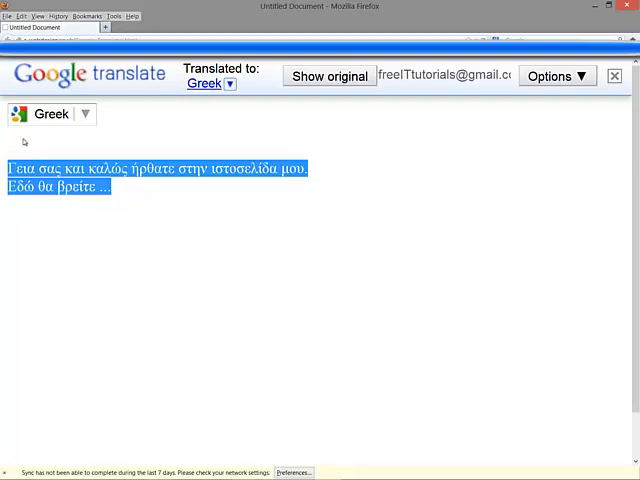
pyautogui.click(86, 112)
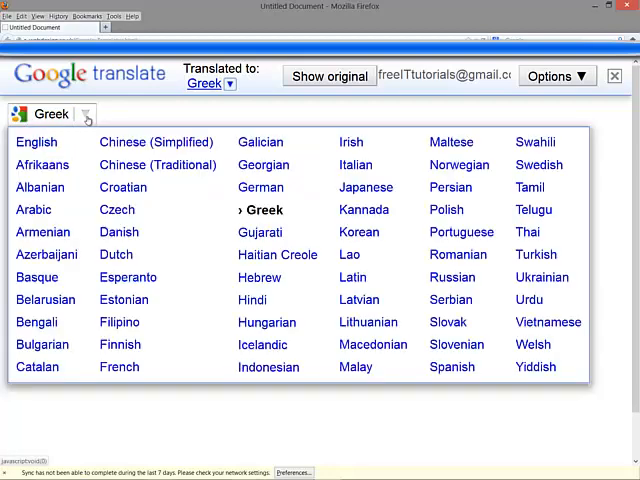
# Step: Switch the translation to Czech, then show the original English text again
pyautogui.click(116, 208)
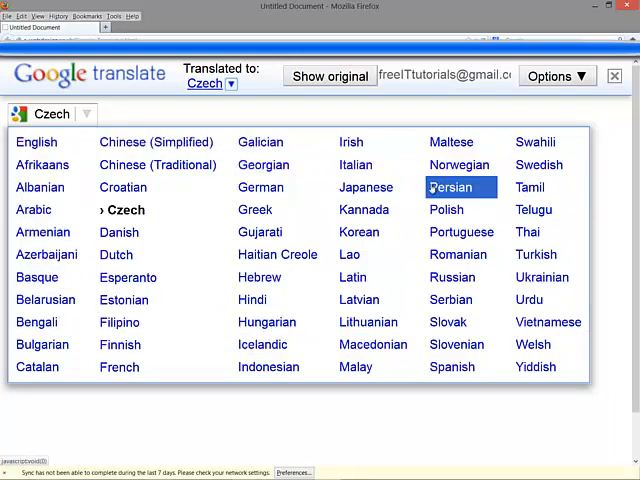
pyautogui.click(128, 208)
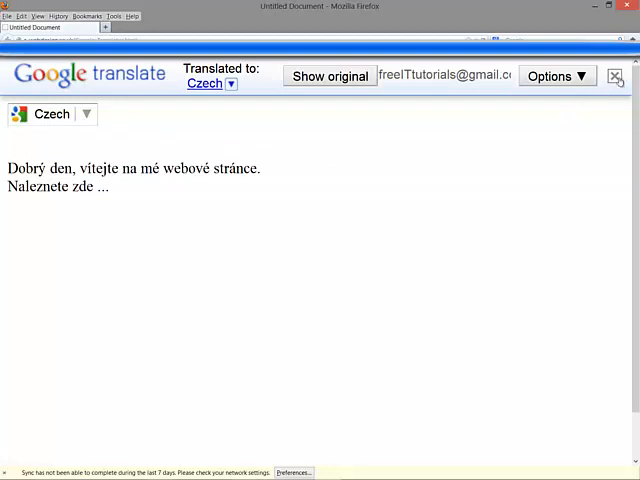
pyautogui.click(328, 76)
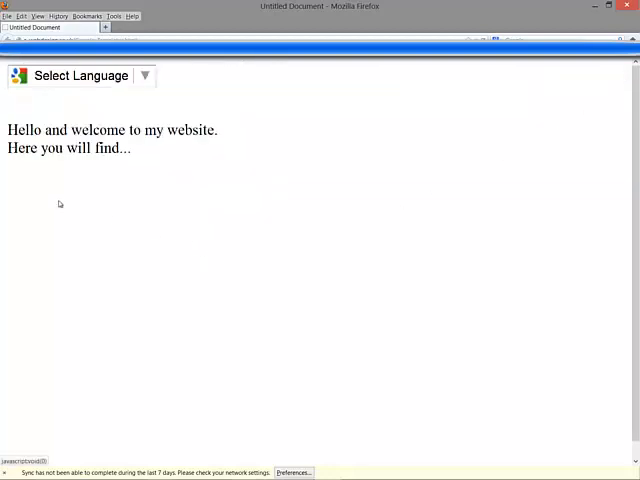